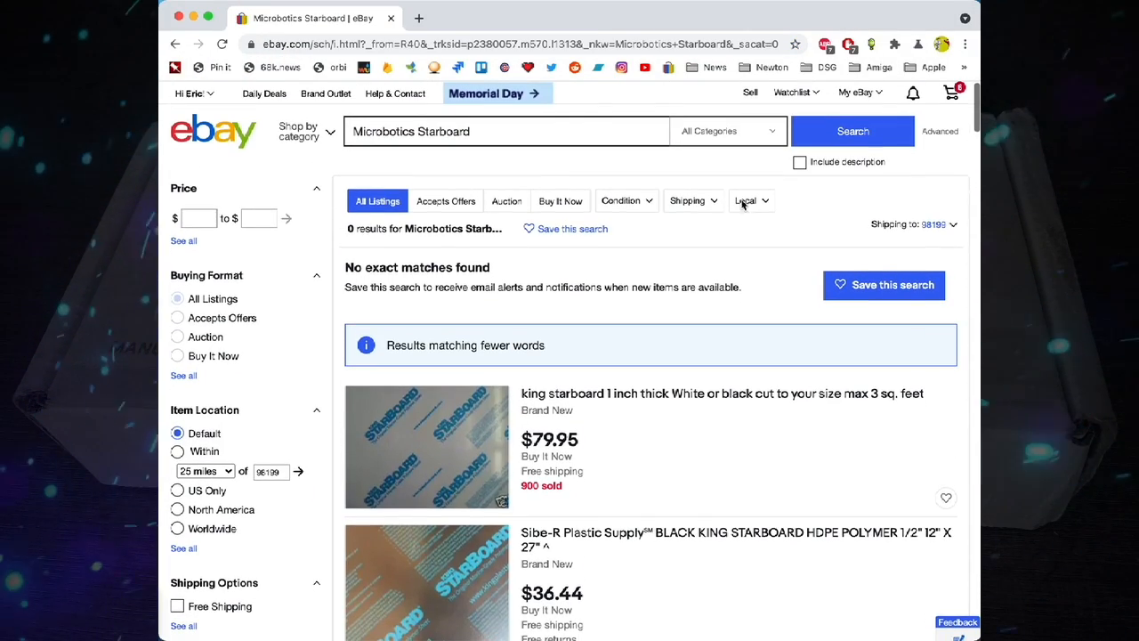
# Search eBay's advanced form for Microbotics Starboard, limited to sold listings
pyautogui.click(940, 130)
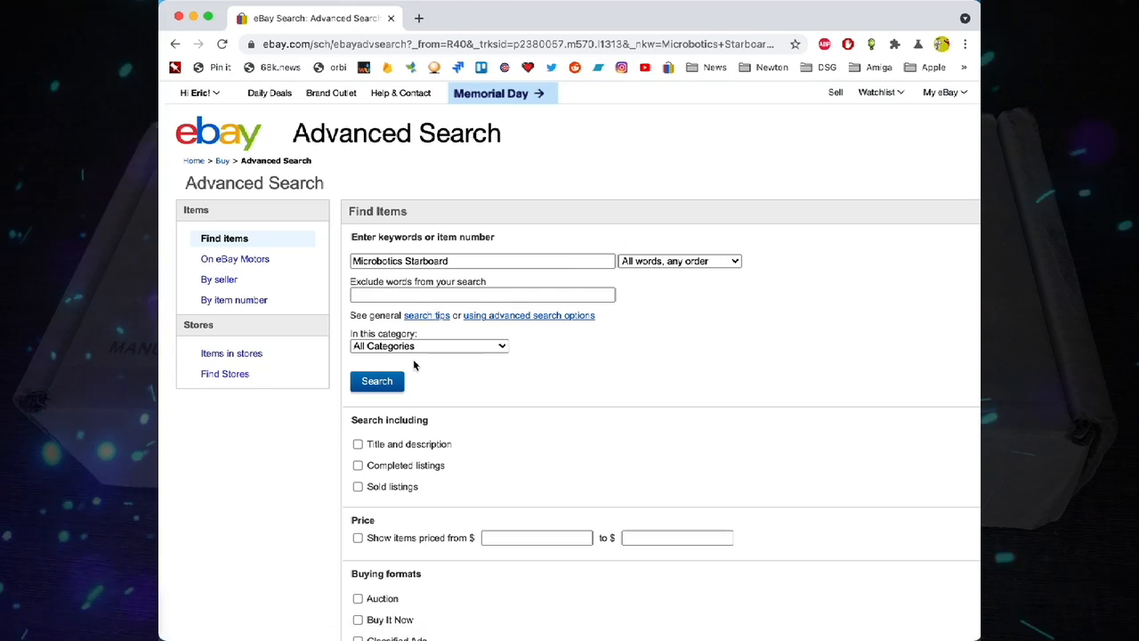
pyautogui.click(358, 486)
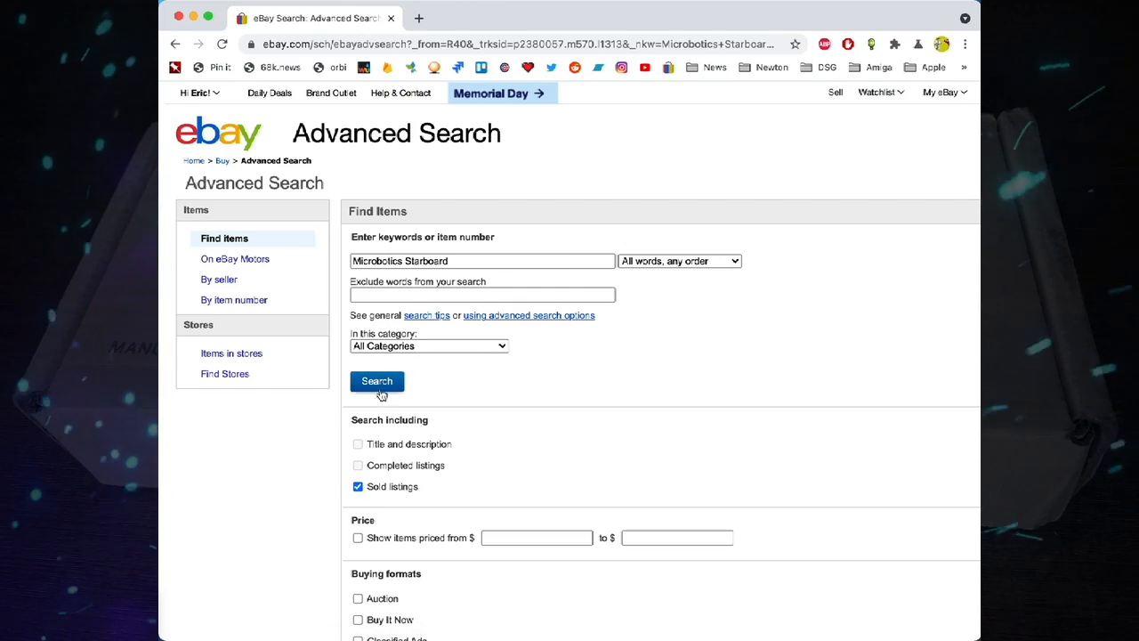
pyautogui.click(377, 381)
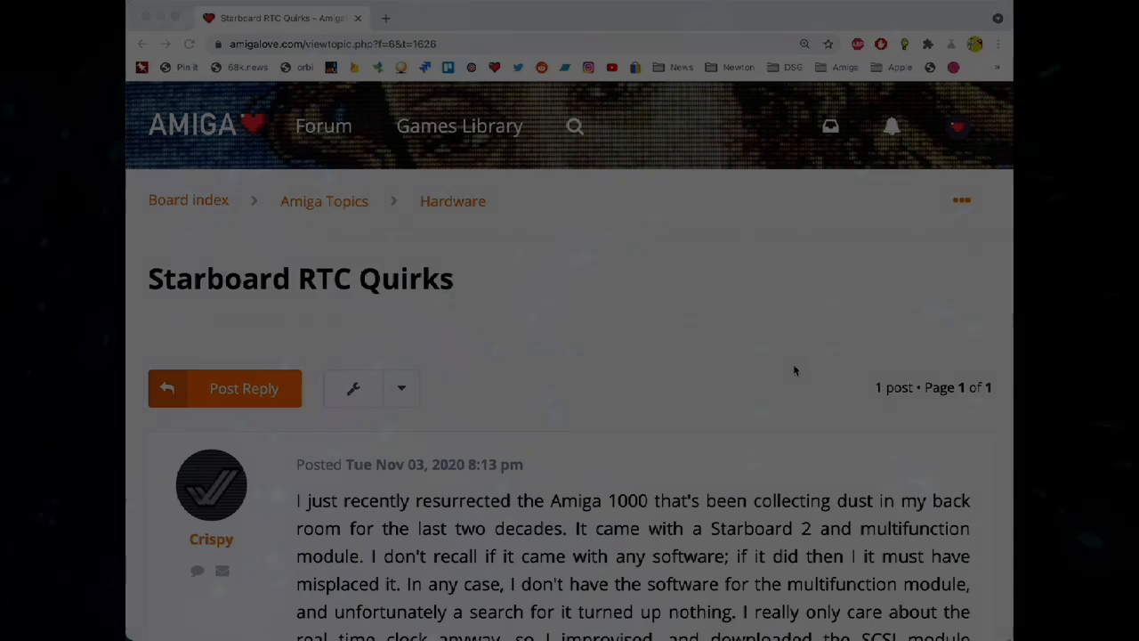
pyautogui.scroll(-3)
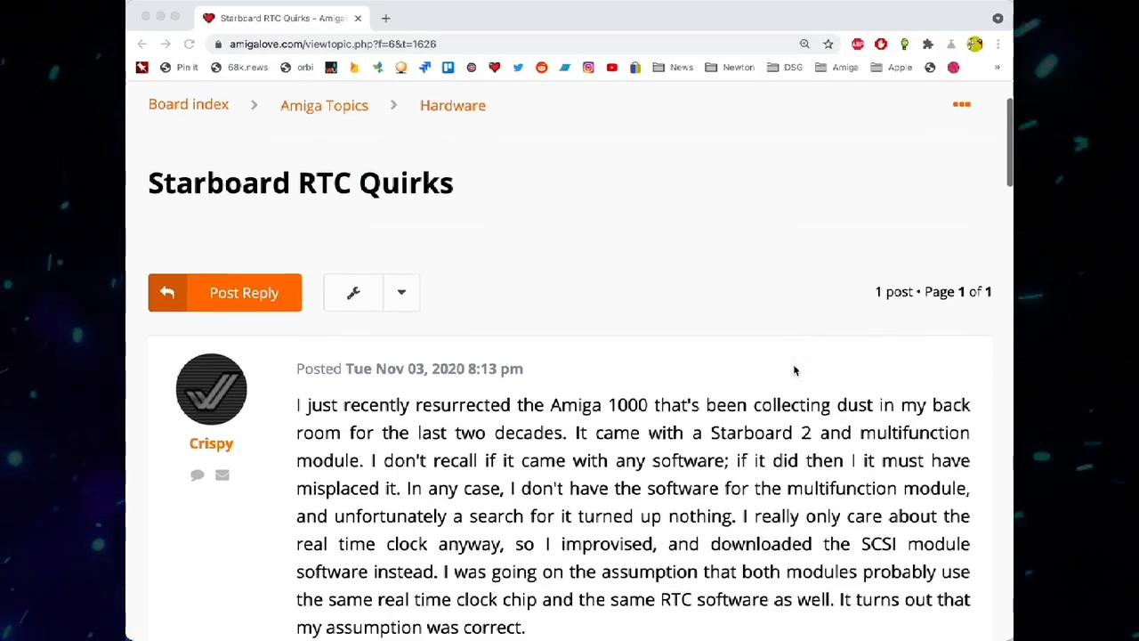
pyautogui.scroll(-3)
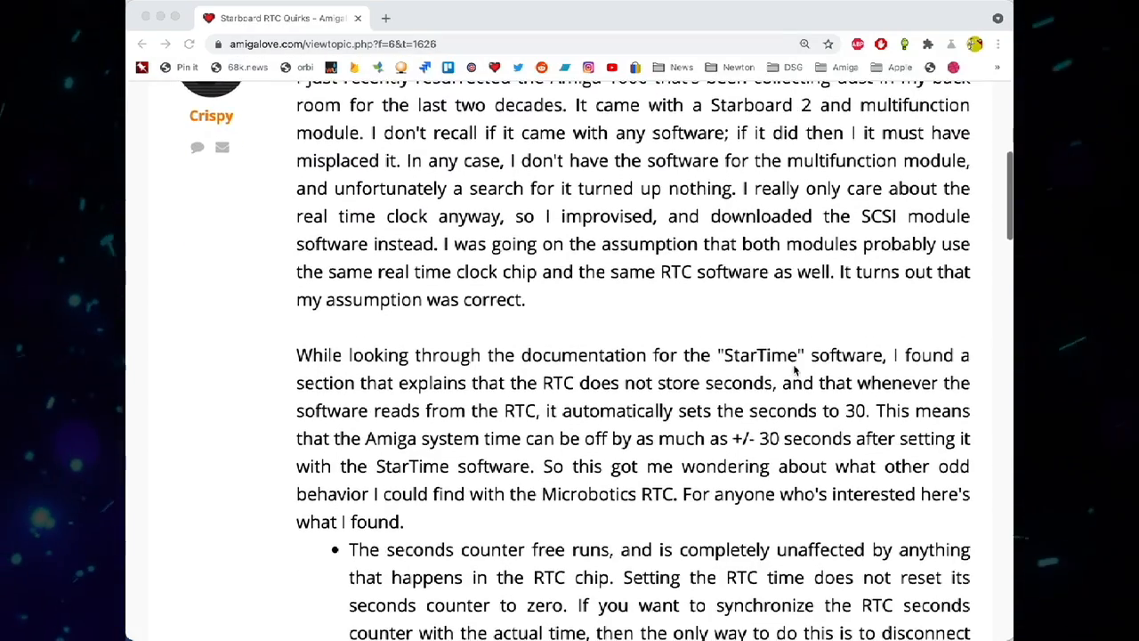
pyautogui.scroll(-3)
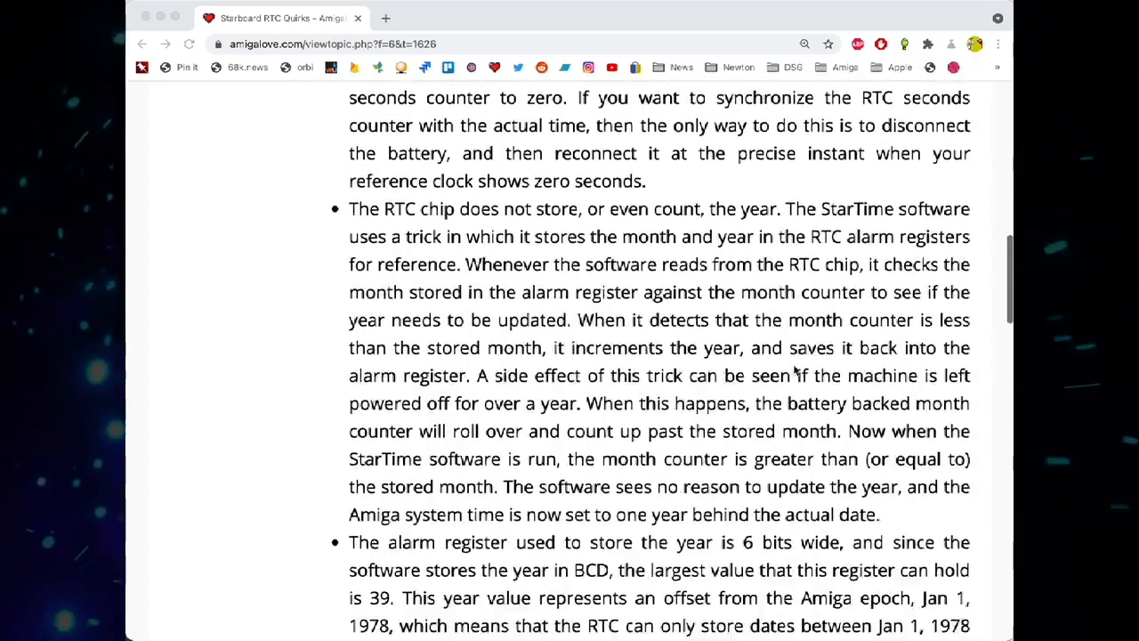
pyautogui.scroll(-3)
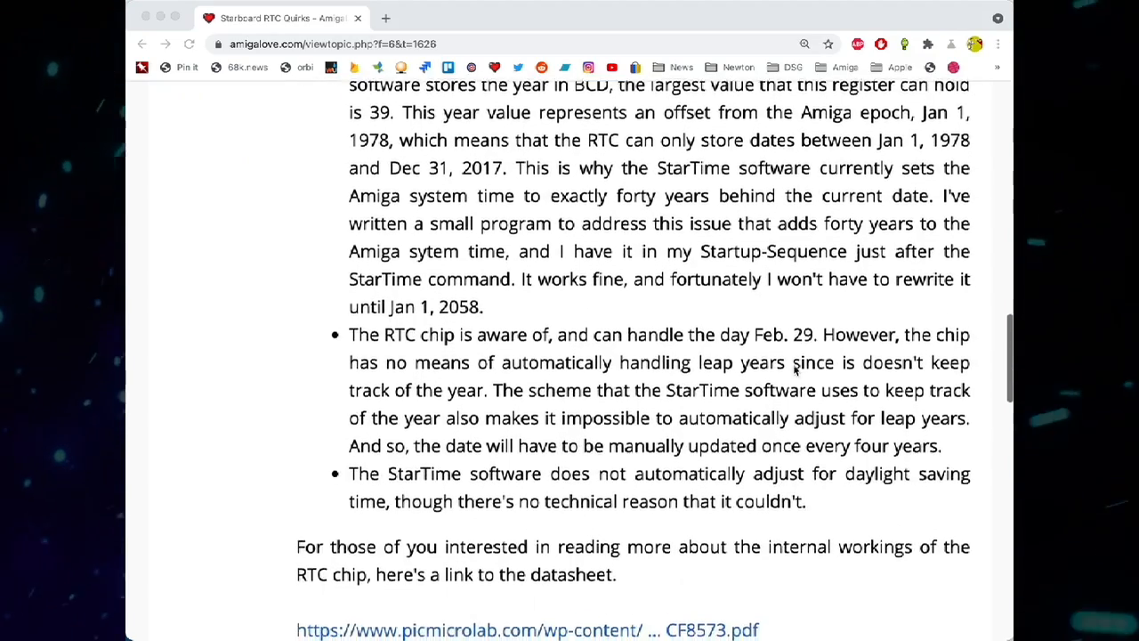
pyautogui.scroll(-3)
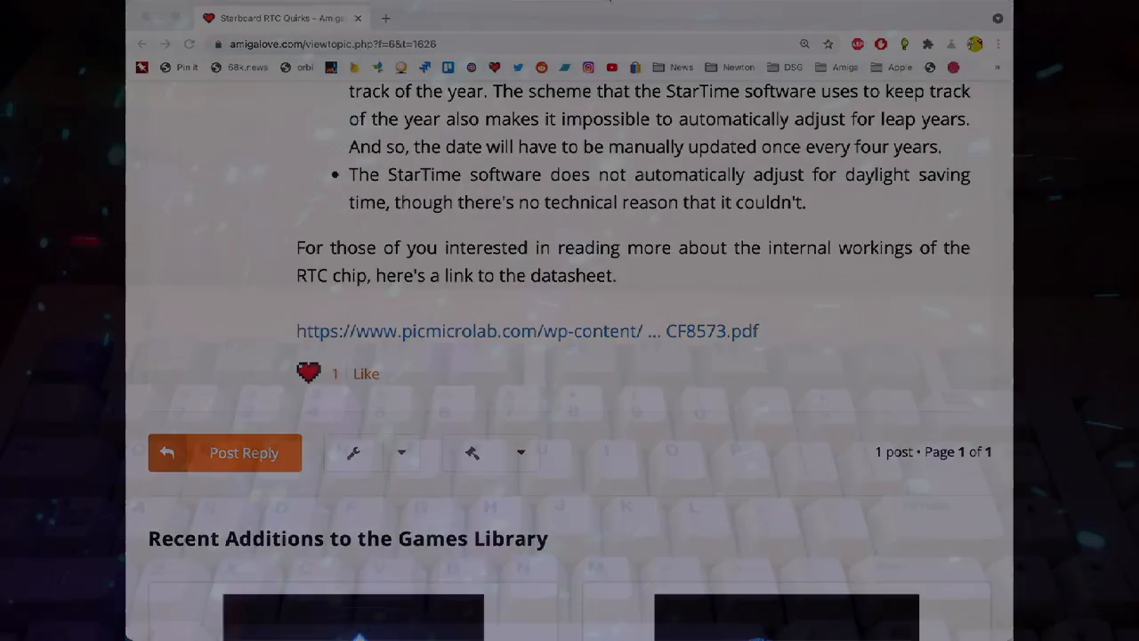